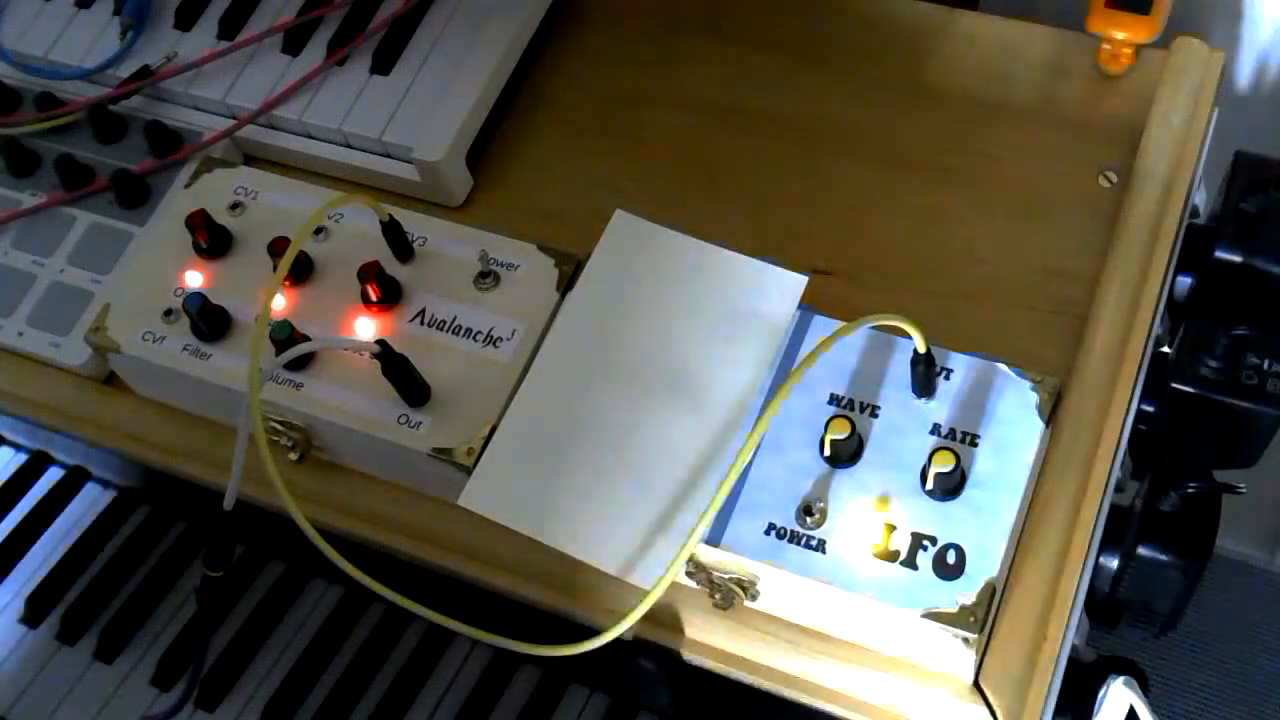
pyautogui.click(810, 515)
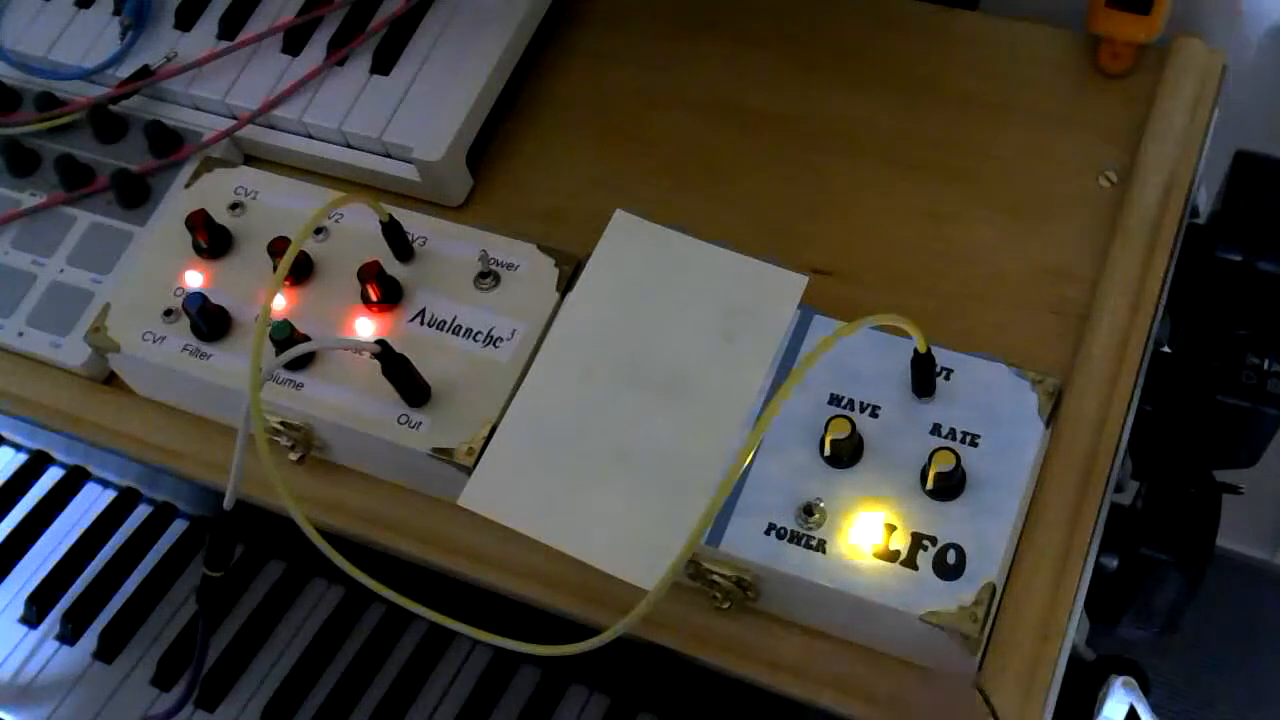